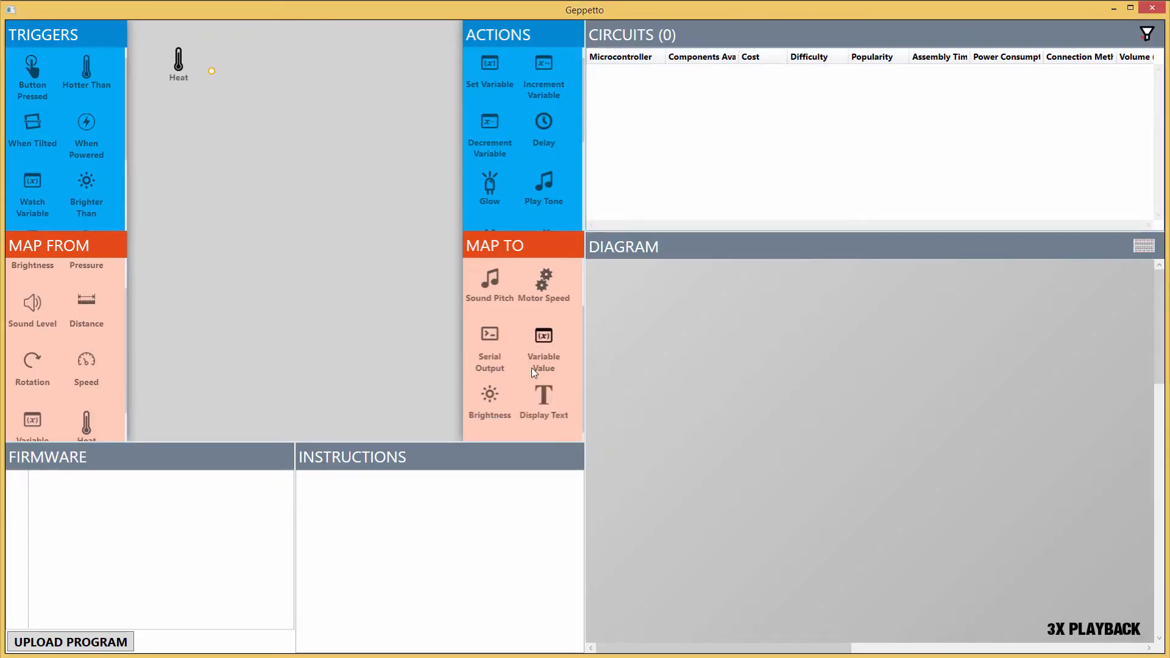
- Place a Variable Value output and set the Heat watch trigger condition to > 80
{"action": "left_click_drag", "start_coordinate": [543, 401], "coordinate": [365, 69]}
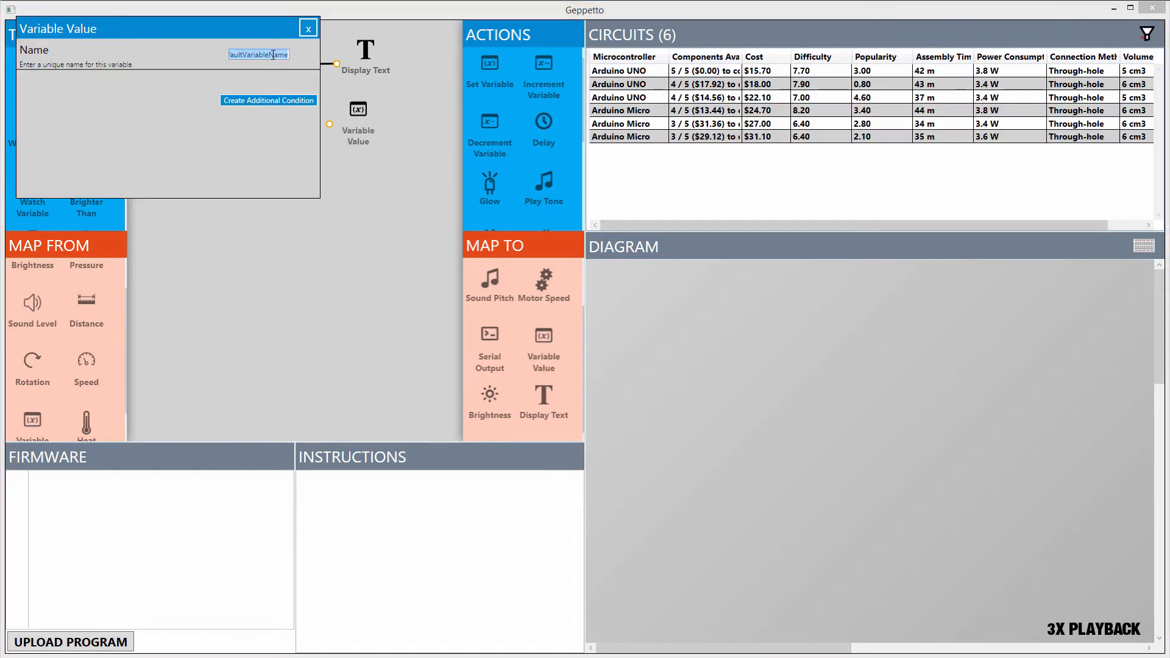
{"action": "left_click", "coordinate": [308, 28]}
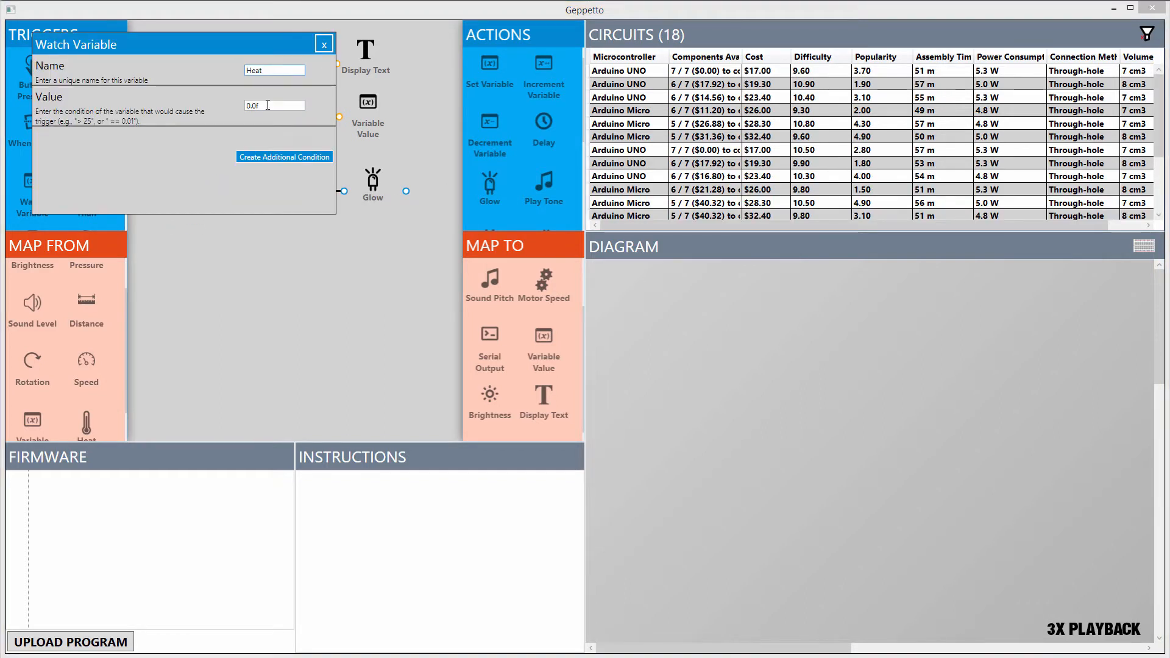
{"action": "left_click", "coordinate": [324, 44]}
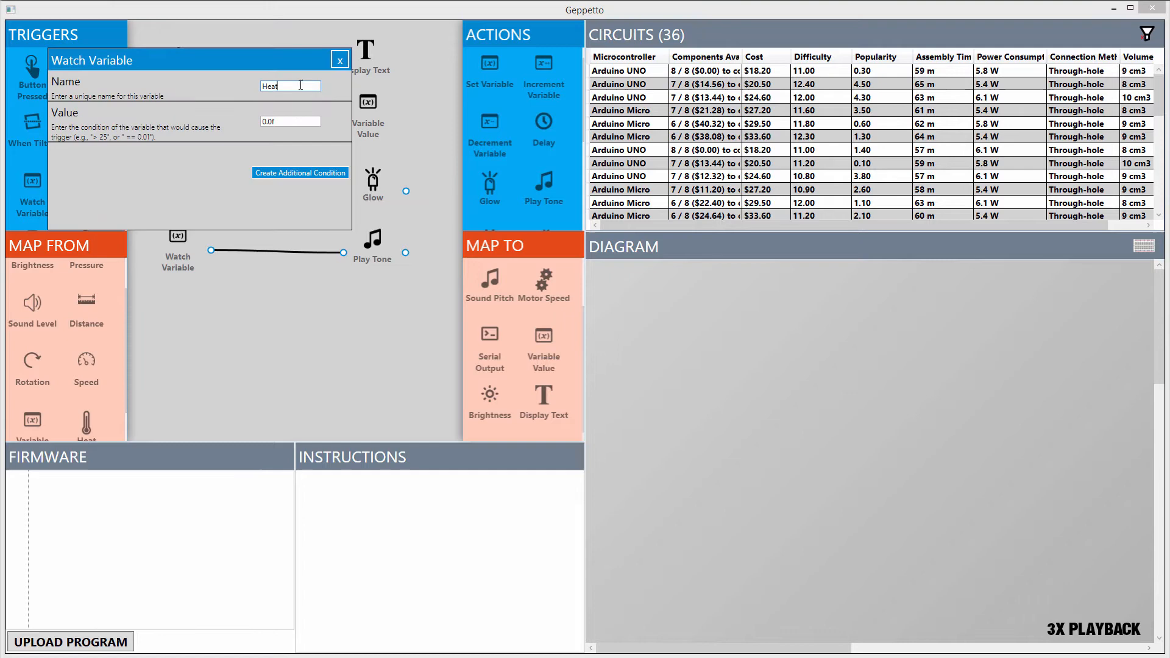
{"action": "type", "text": "> 80"}
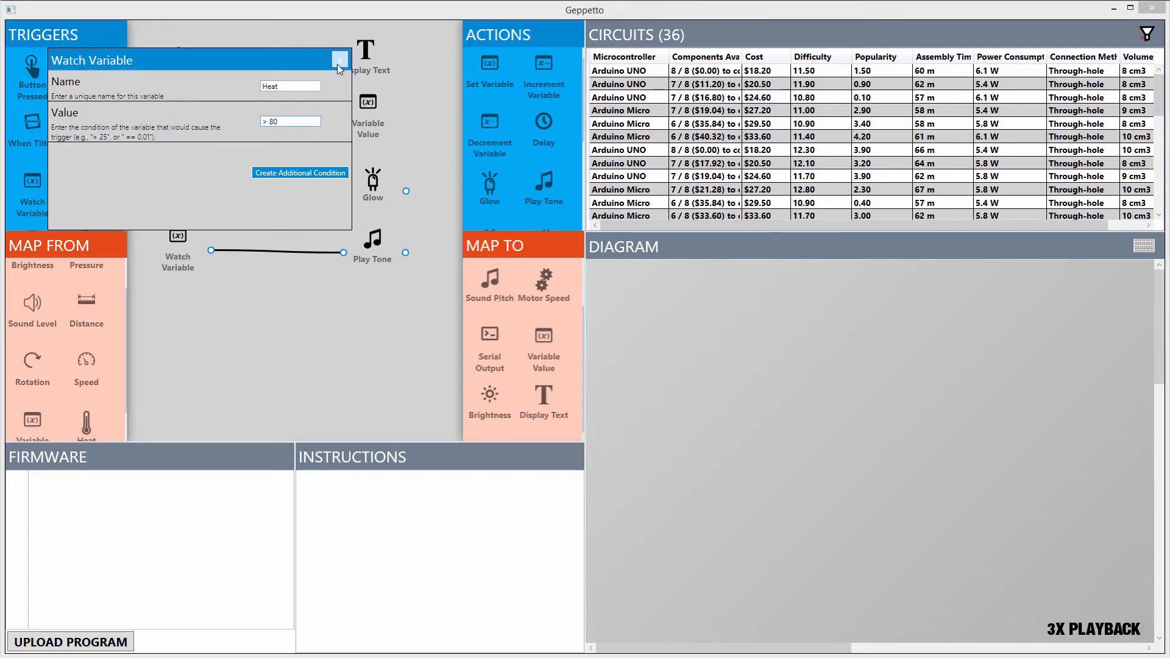
{"action": "left_click", "coordinate": [339, 60]}
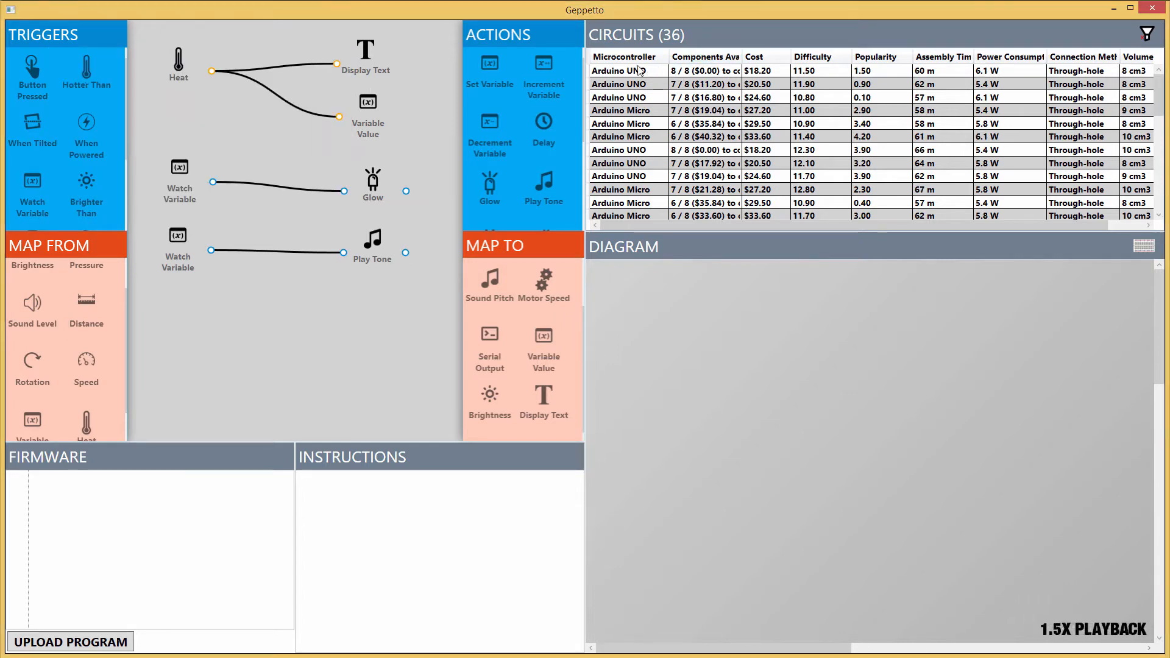
- Preview an Arduino Micro circuit, then settle on the top Arduino UNO circuit
{"action": "left_click", "coordinate": [627, 70]}
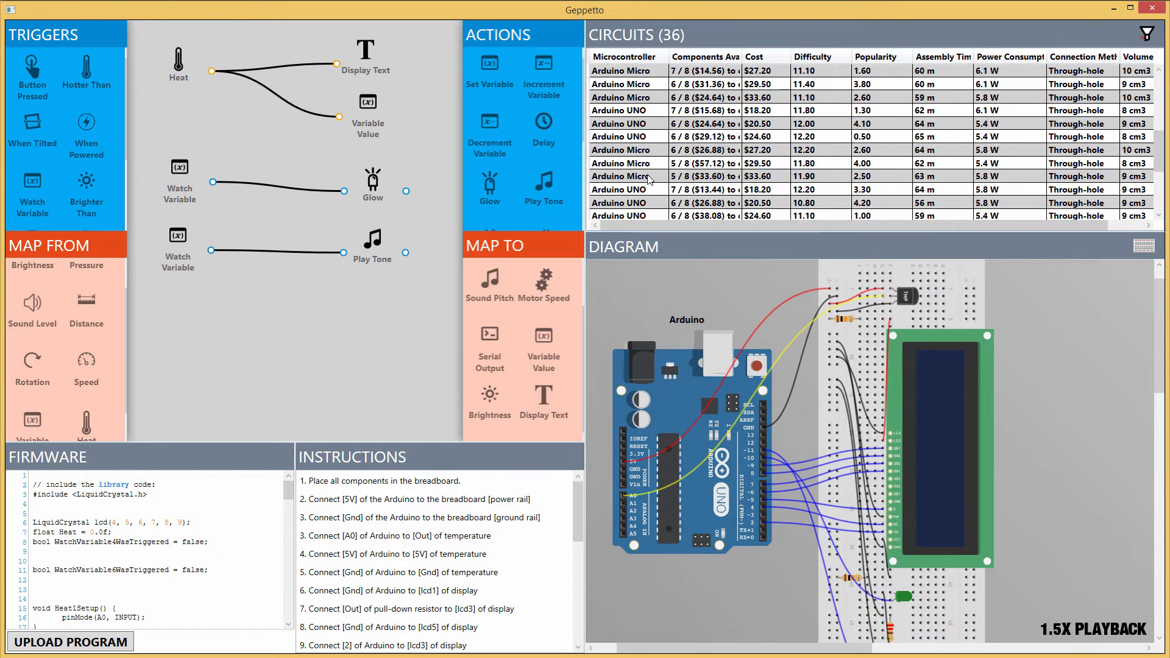
{"action": "left_click", "coordinate": [627, 176]}
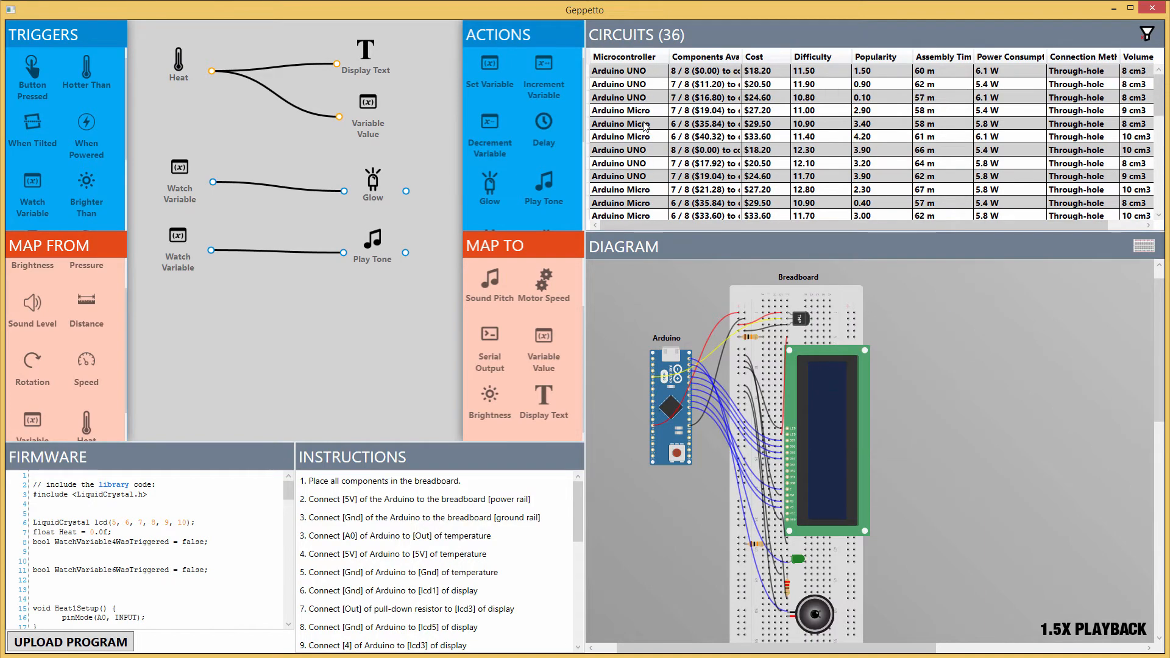
{"action": "left_click", "coordinate": [625, 70]}
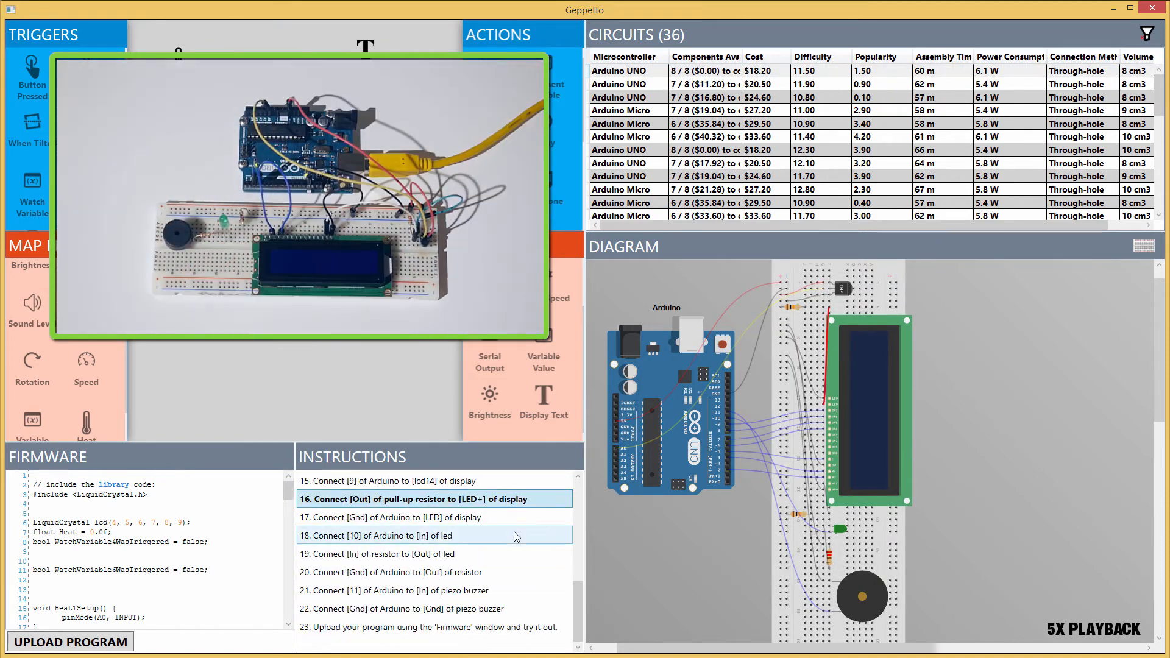
{"action": "left_click", "coordinate": [70, 642]}
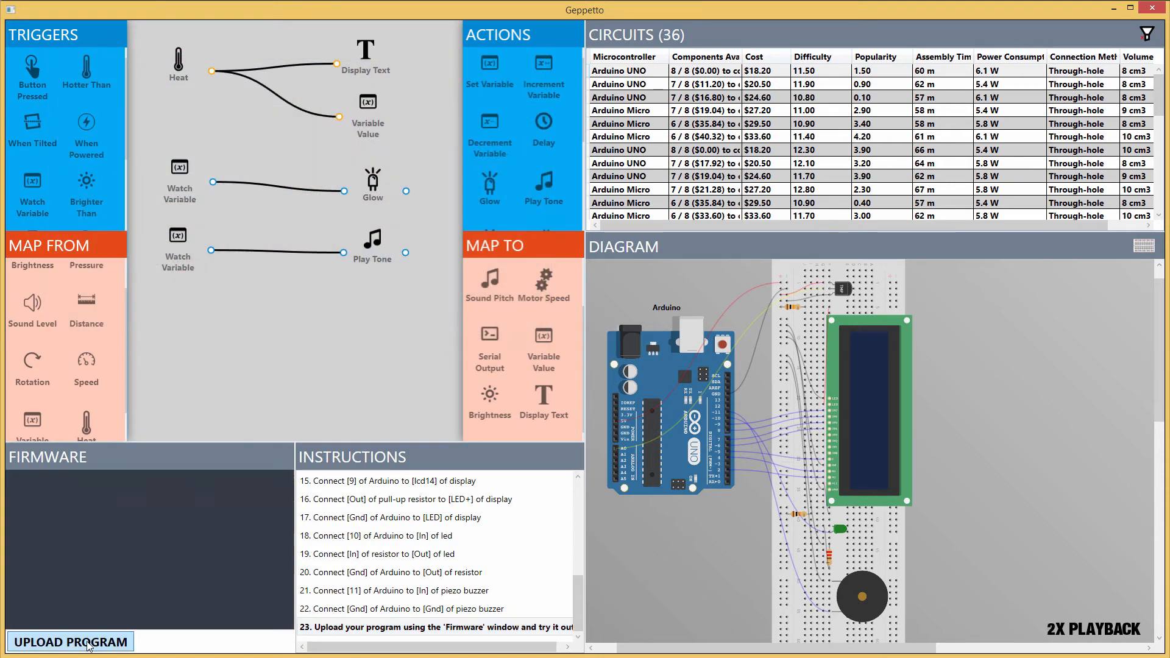
- Upload the generated firmware to the Arduino UNO board
{"action": "left_click", "coordinate": [70, 641]}
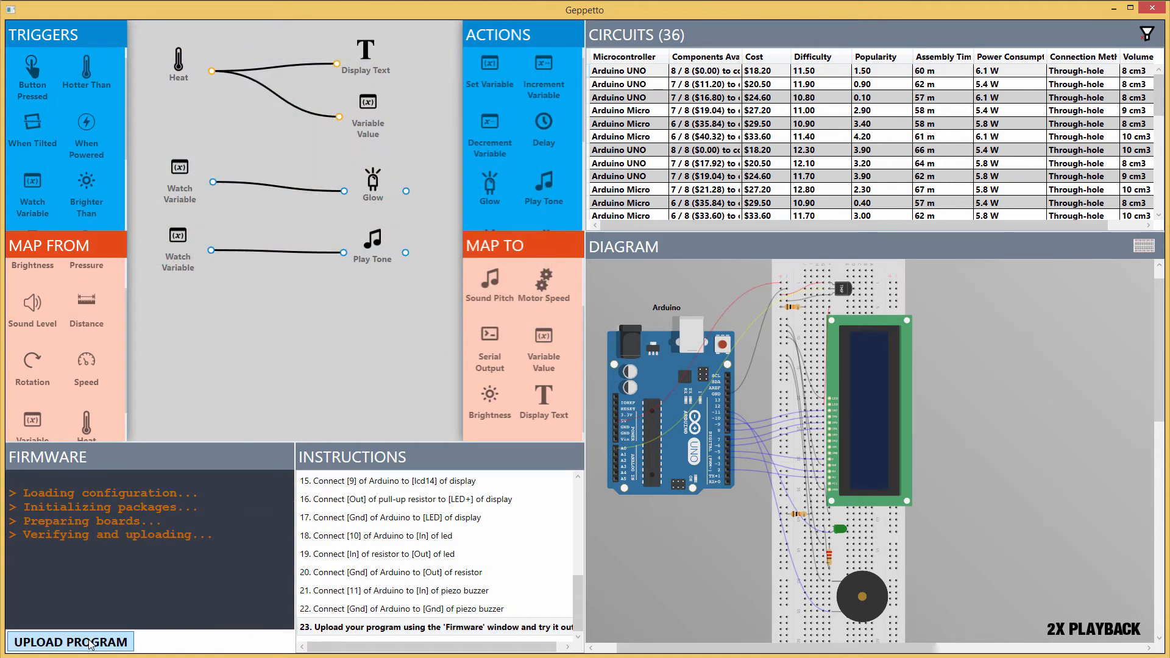
{"action": "left_click", "coordinate": [71, 642]}
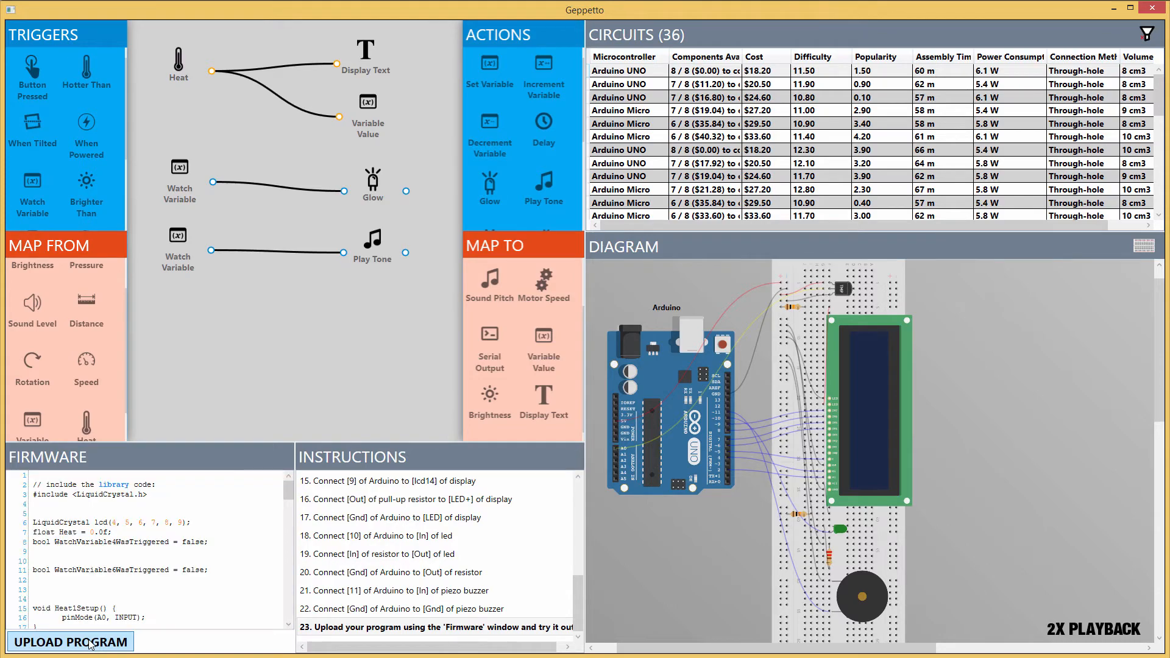